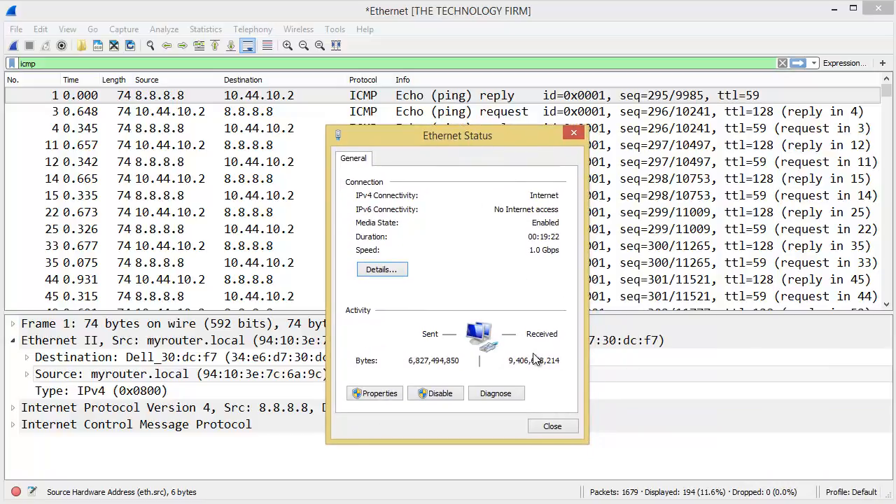
Step: Review the connection details, close Ethernet Status, and bring up the Network Connections folder
{"action": "left_click", "coordinate": [381, 269]}
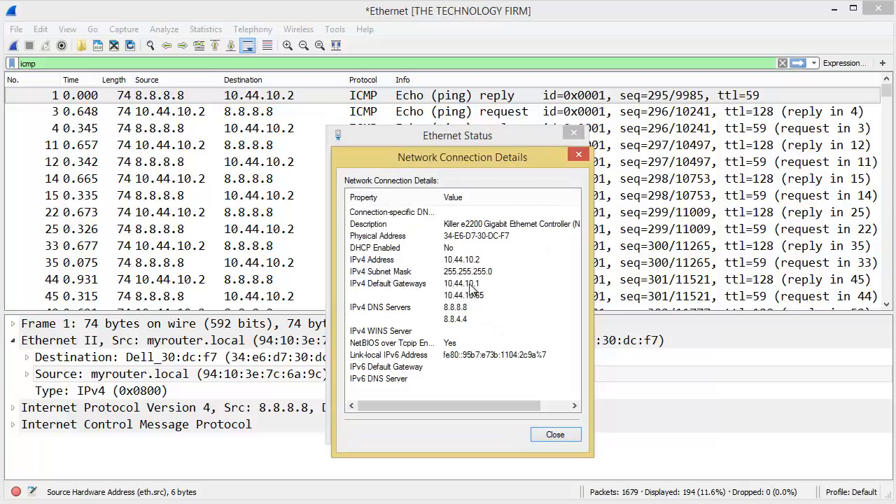
{"action": "mouse_move", "coordinate": [487, 299]}
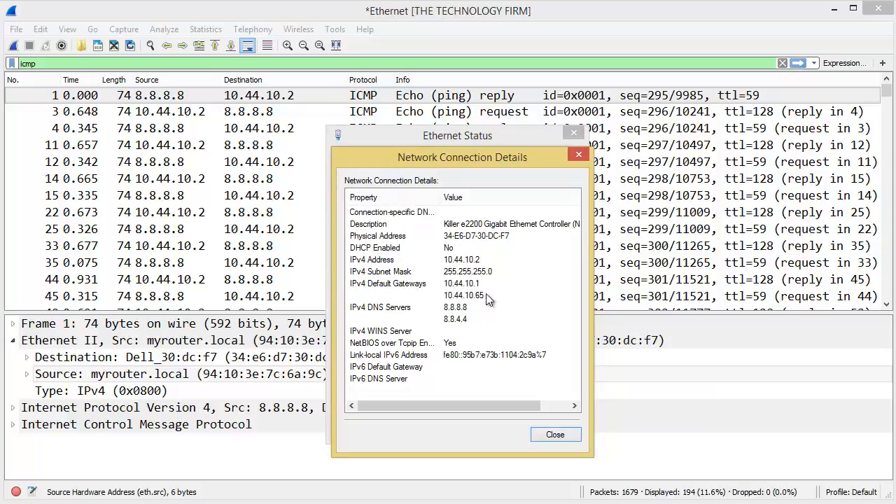
{"action": "mouse_move", "coordinate": [489, 293]}
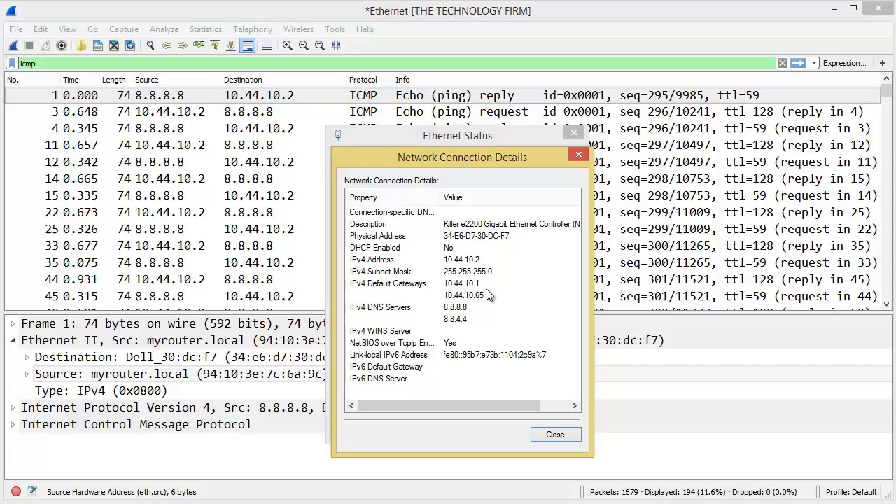
{"action": "mouse_move", "coordinate": [490, 305]}
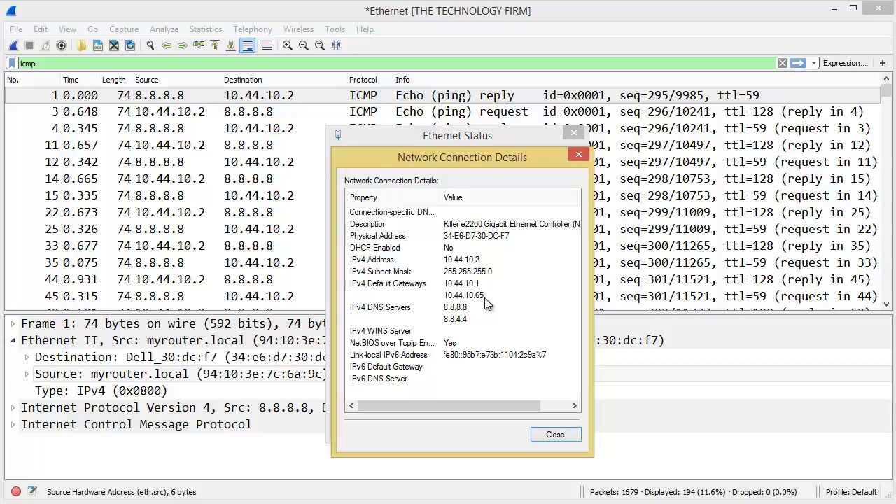
{"action": "mouse_move", "coordinate": [482, 293]}
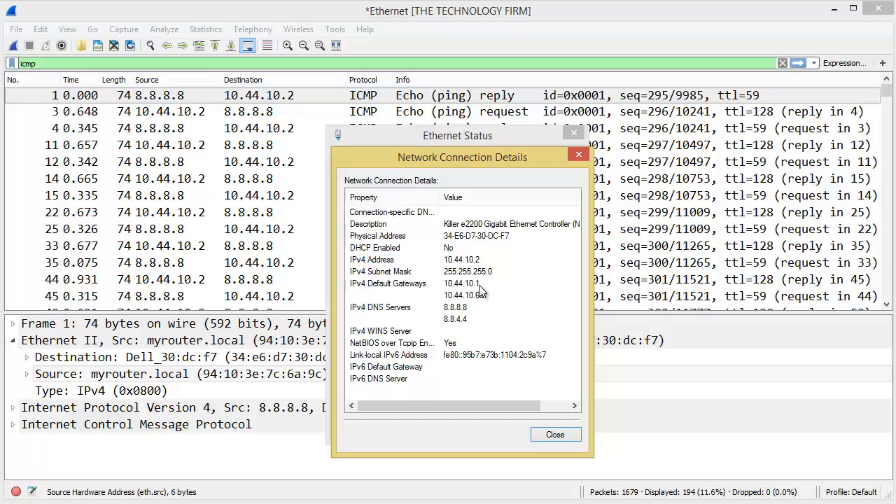
{"action": "mouse_move", "coordinate": [488, 294]}
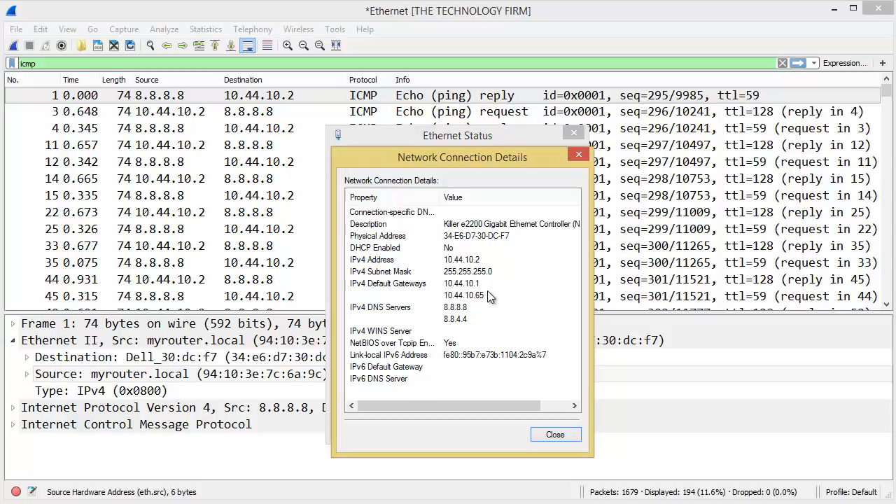
{"action": "mouse_move", "coordinate": [519, 382]}
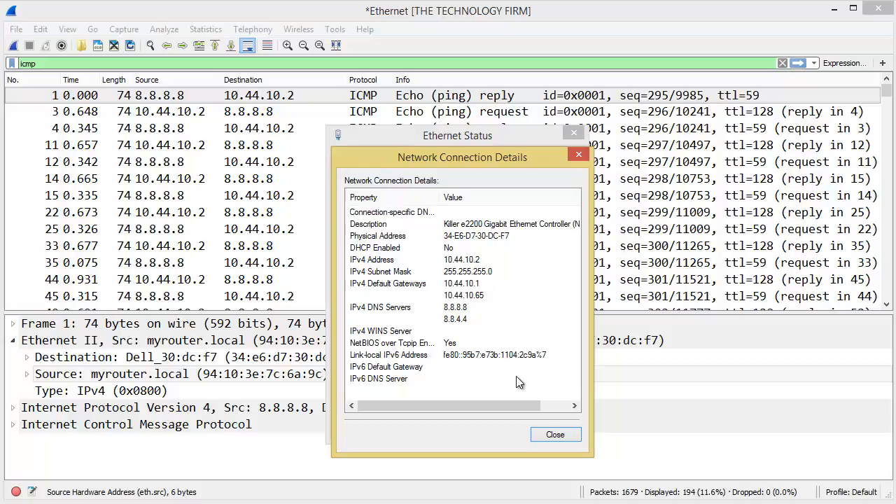
{"action": "left_click", "coordinate": [554, 434]}
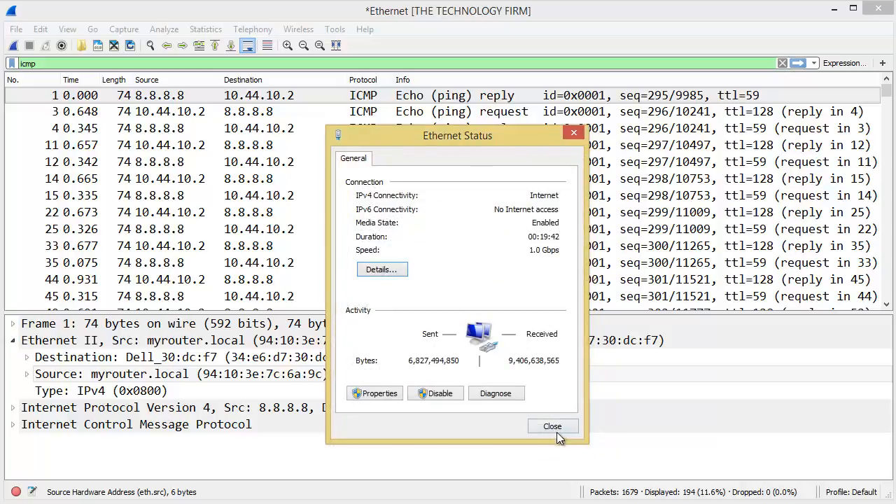
{"action": "left_click", "coordinate": [551, 426]}
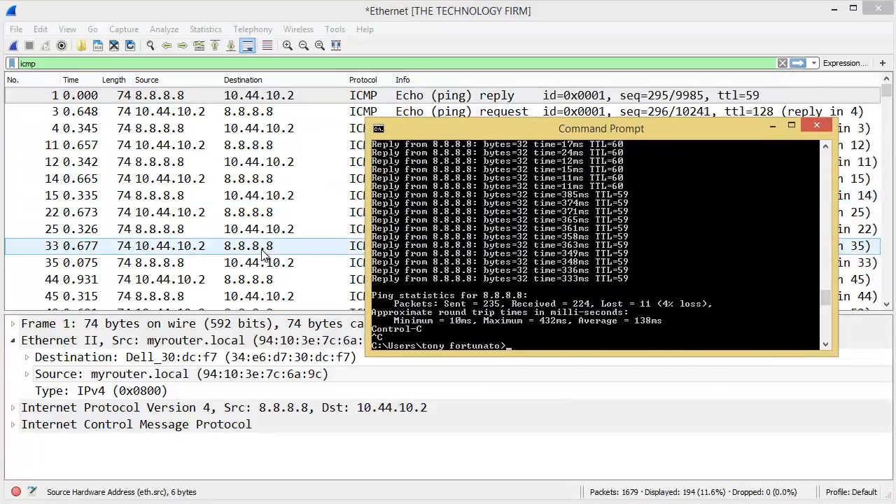
{"action": "left_click", "coordinate": [816, 126]}
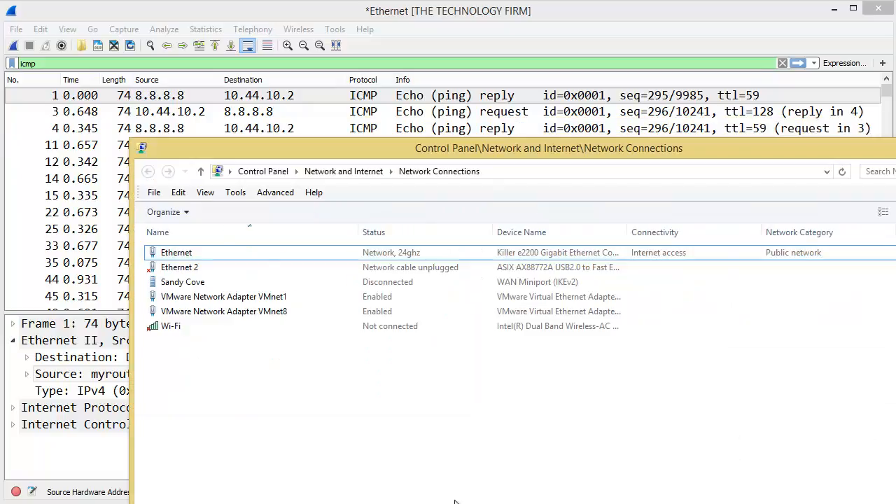
Step: View the Ethernet adapter's IPv4 settings listing default gateways 10.44.10.1 and 10.44.10.65
{"action": "left_click", "coordinate": [176, 252]}
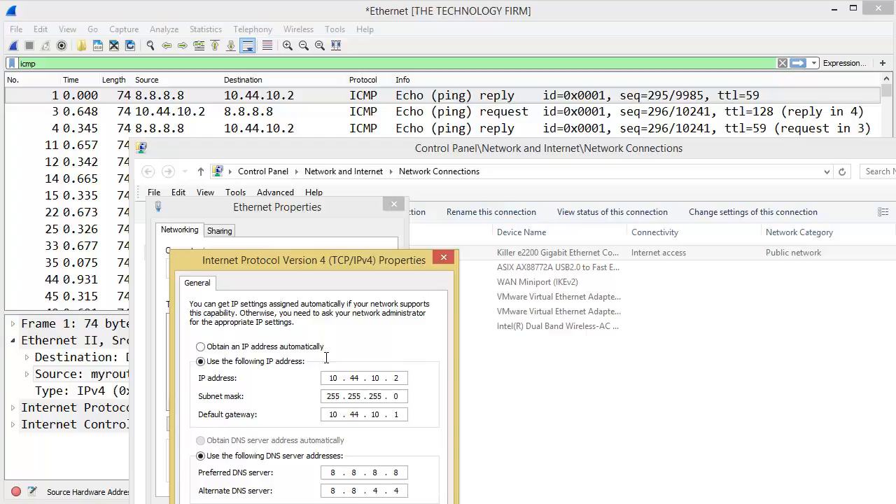
{"action": "mouse_move", "coordinate": [399, 414]}
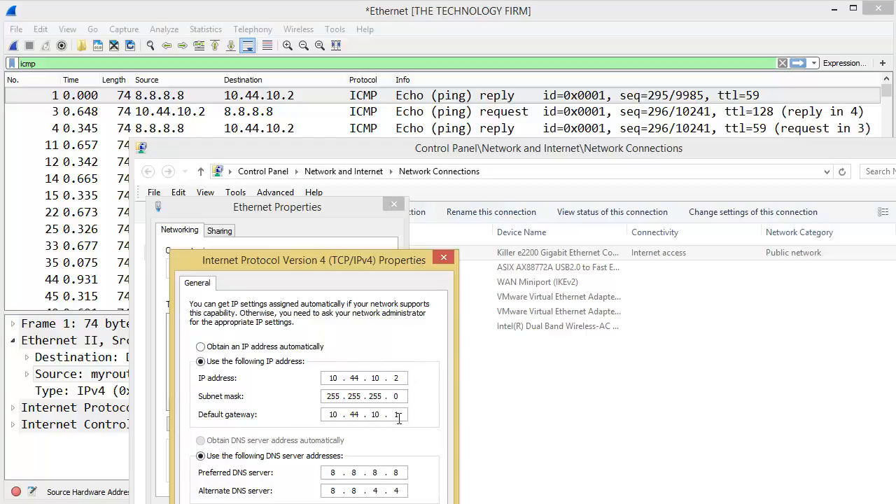
{"action": "type", "text": "1"}
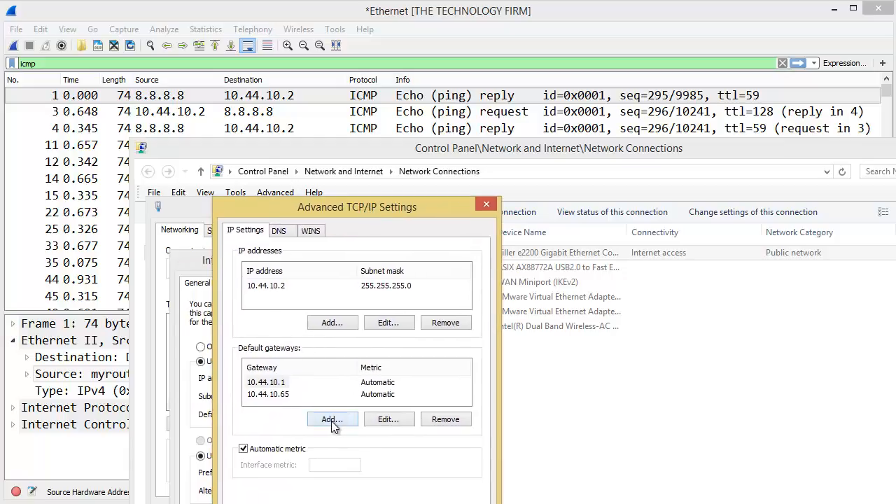
{"action": "mouse_move", "coordinate": [280, 405]}
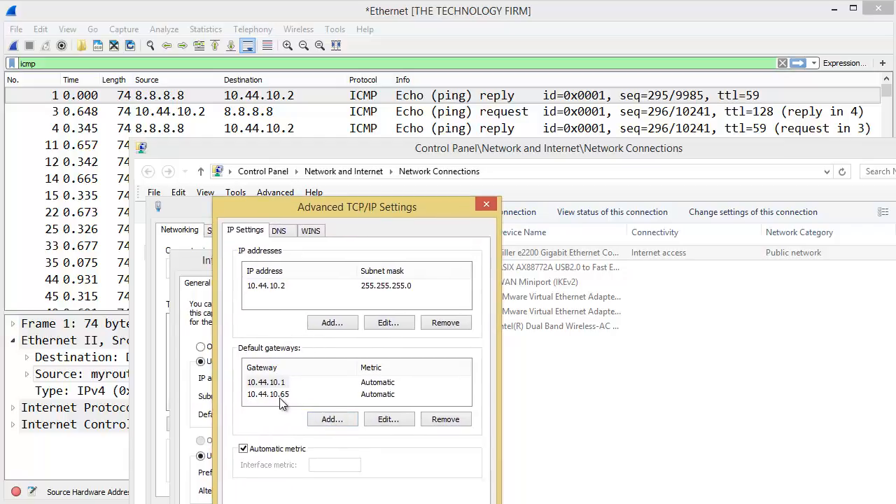
{"action": "mouse_move", "coordinate": [308, 405]}
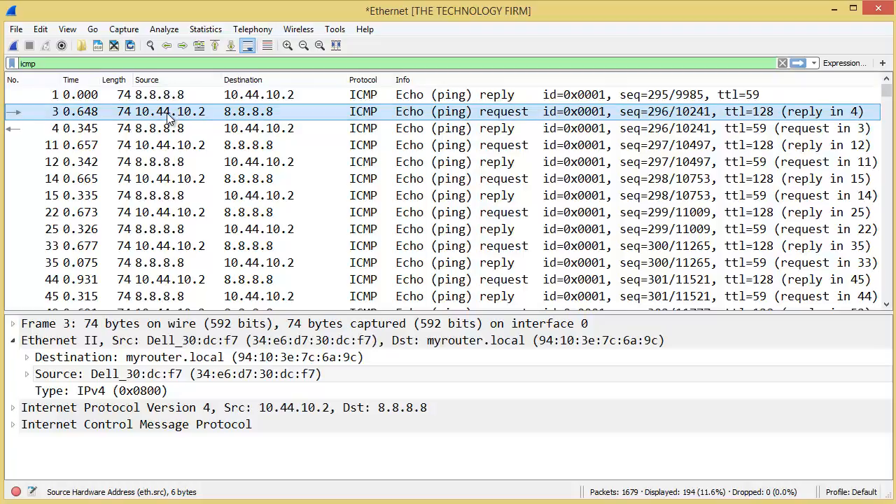
{"action": "mouse_move", "coordinate": [249, 119]}
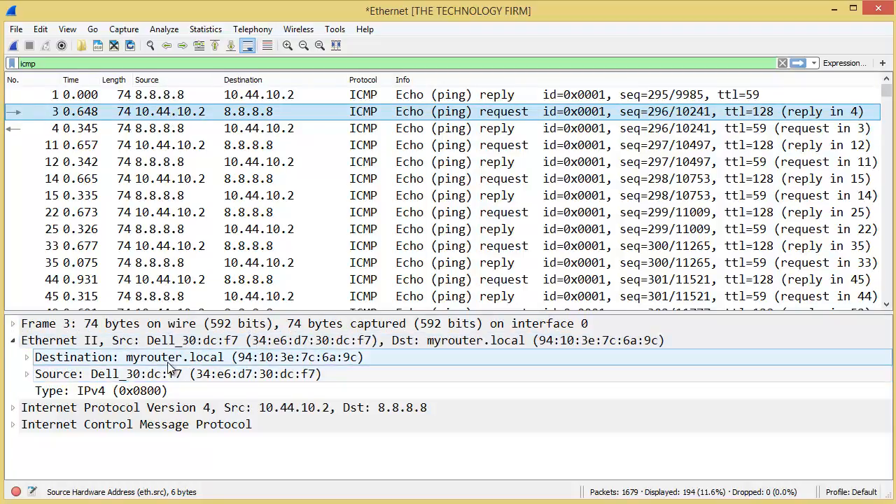
Step: Apply frame 4's Ethernet II Source field as a packet-list column showing source MAC addresses
{"action": "left_click", "coordinate": [199, 357]}
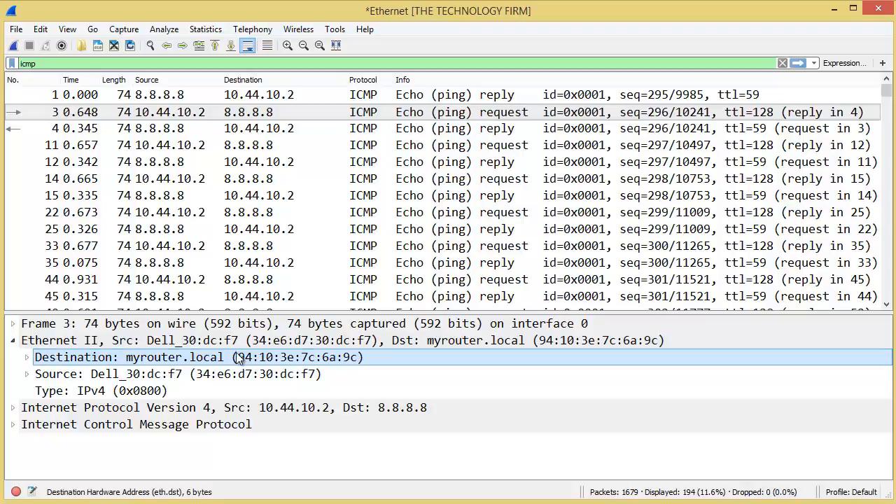
{"action": "left_click", "coordinate": [294, 179]}
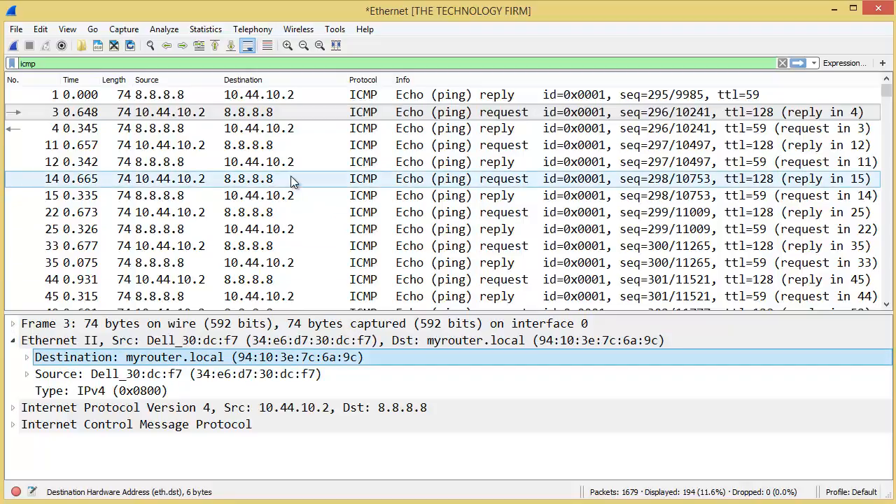
{"action": "left_click", "coordinate": [259, 129]}
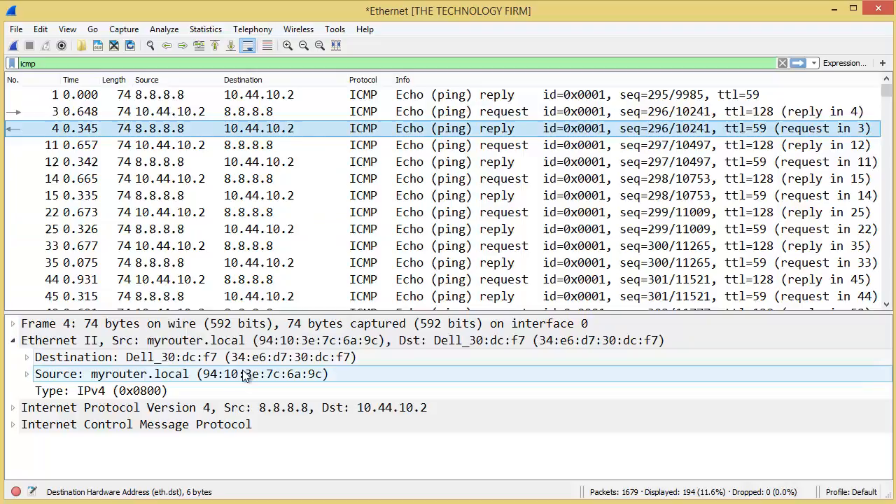
{"action": "left_click", "coordinate": [174, 374]}
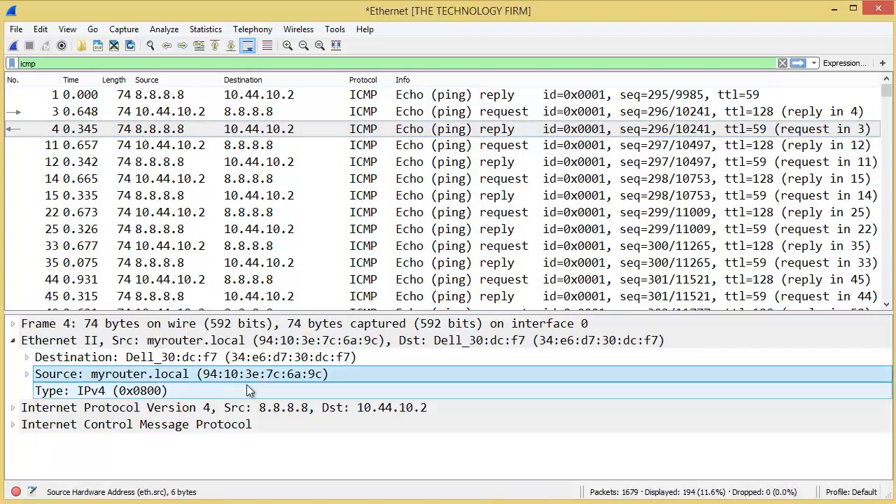
{"action": "left_click", "coordinate": [181, 374]}
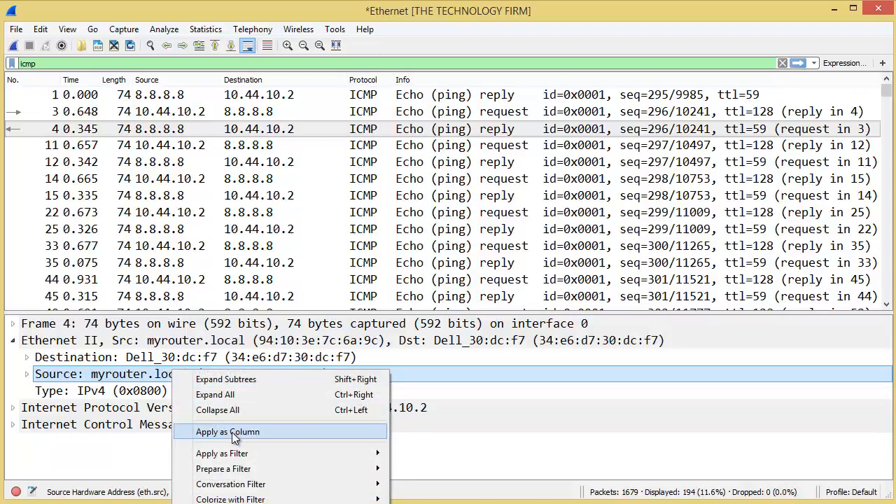
{"action": "left_click", "coordinate": [227, 431]}
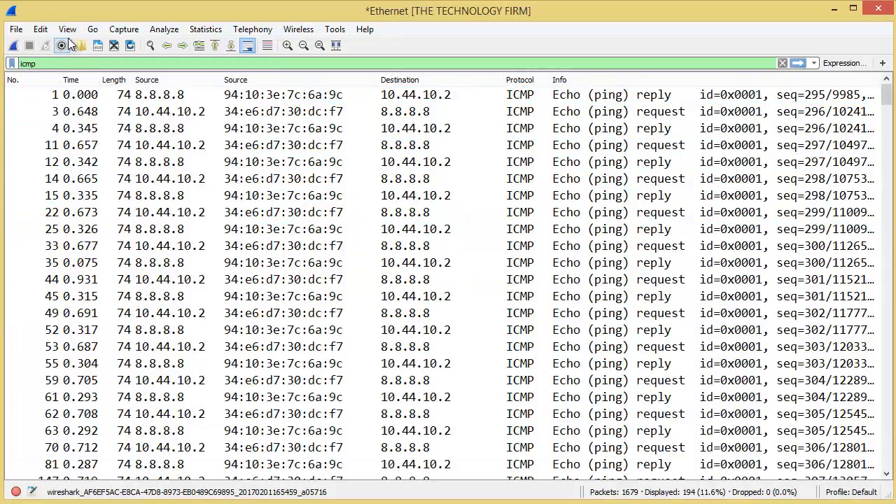
{"action": "left_click", "coordinate": [67, 28]}
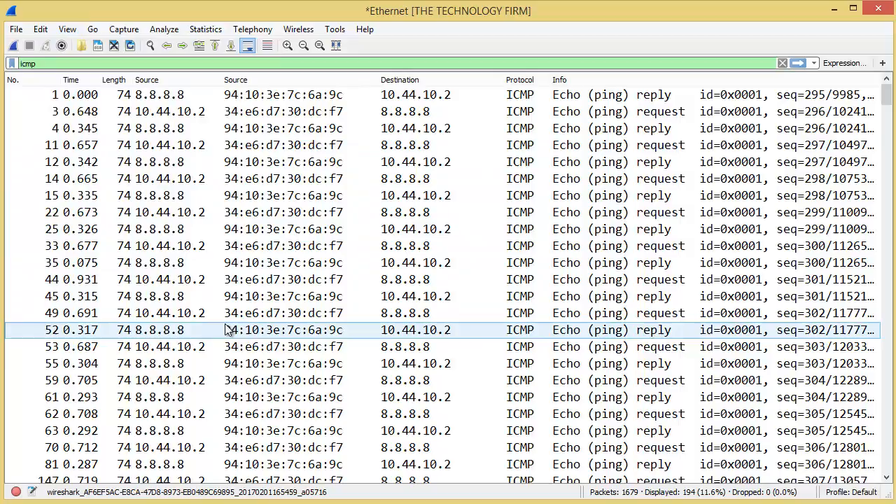
{"action": "scroll", "scroll_direction": "down", "scroll_amount": 3}
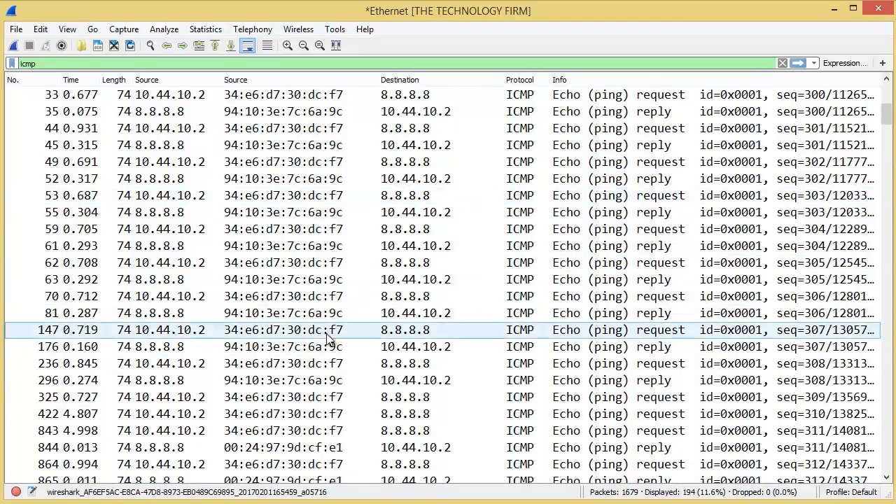
{"action": "scroll", "scroll_direction": "down", "scroll_amount": 3}
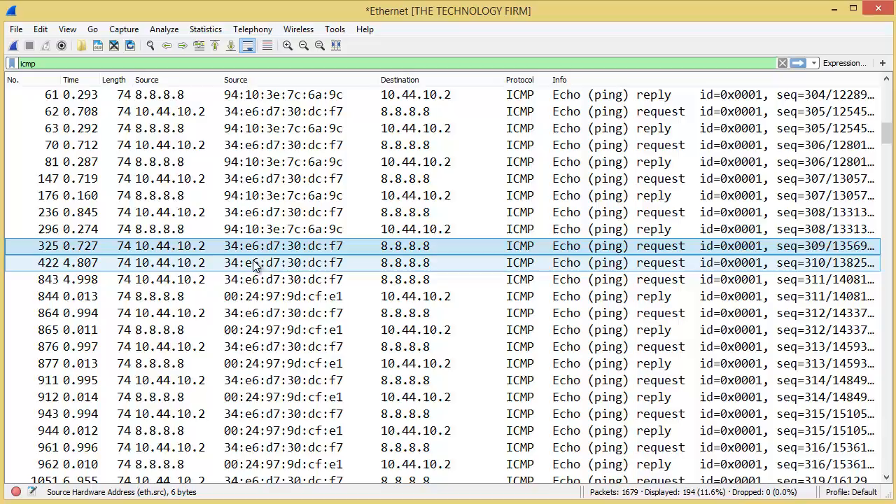
{"action": "left_click", "coordinate": [609, 246]}
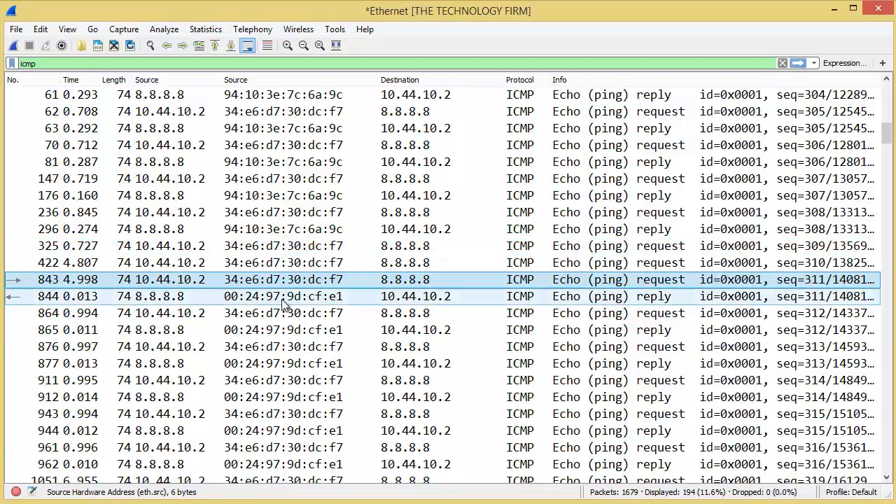
{"action": "left_click", "coordinate": [280, 297]}
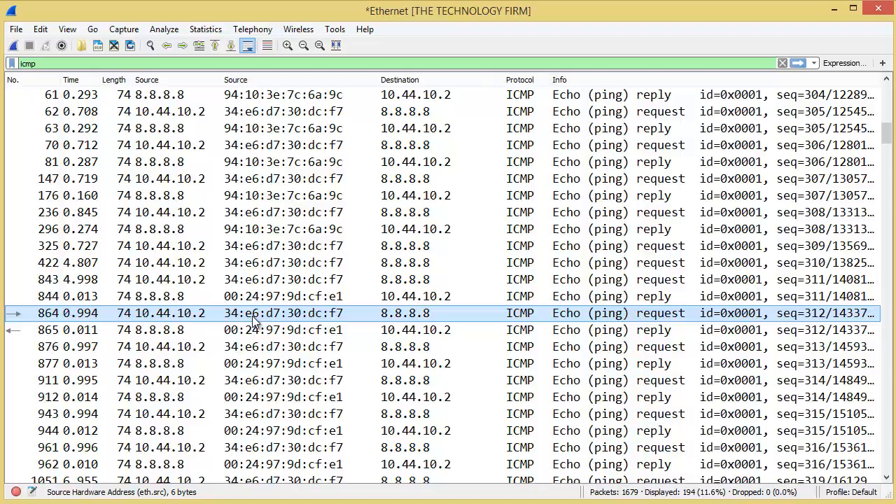
{"action": "scroll", "scroll_direction": "down", "scroll_amount": 3}
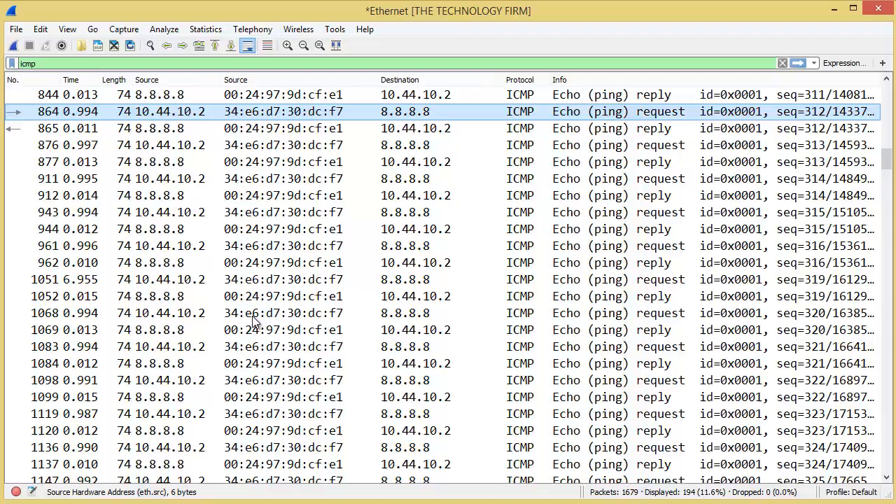
{"action": "left_click", "coordinate": [280, 364]}
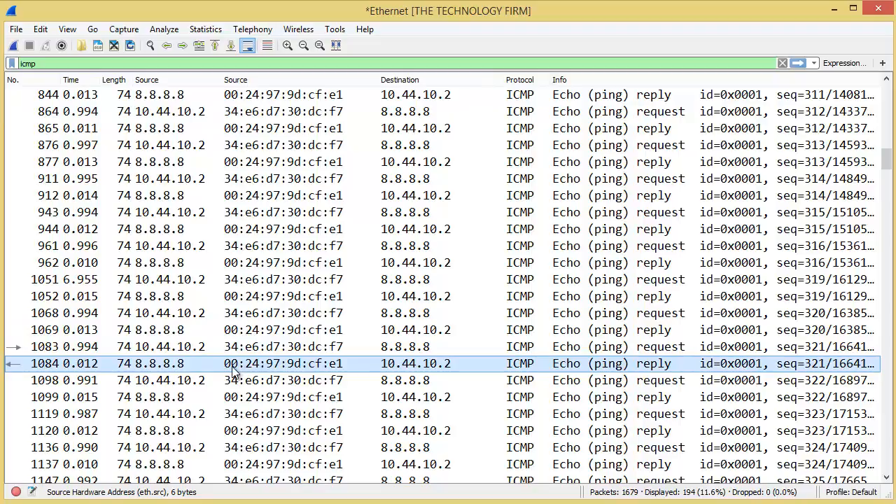
{"action": "scroll", "scroll_direction": "down", "scroll_amount": 3}
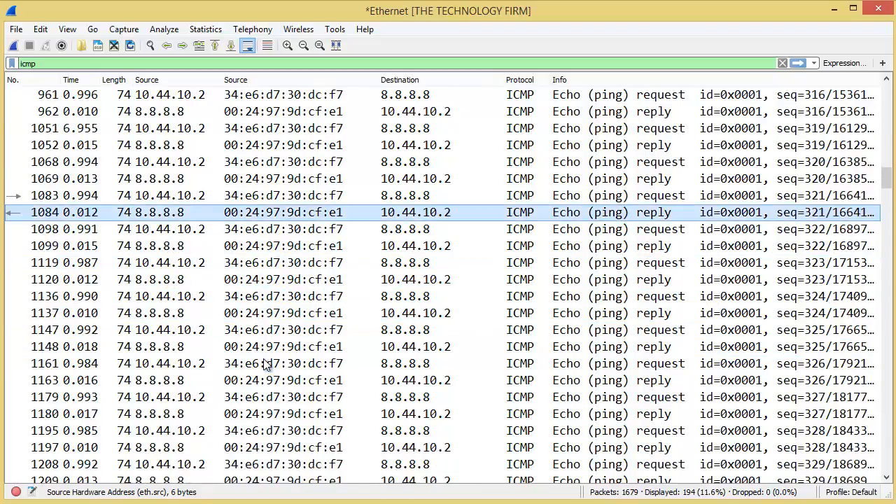
{"action": "scroll", "scroll_direction": "down", "scroll_amount": 3}
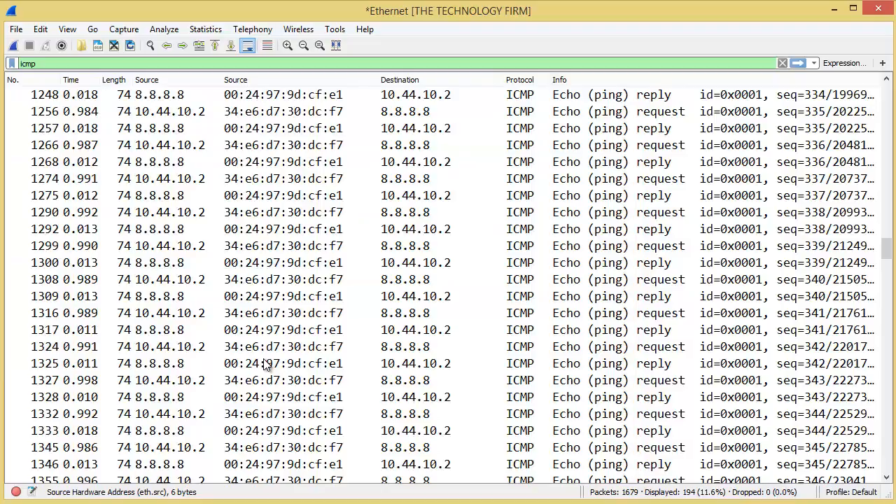
{"action": "scroll", "scroll_direction": "down", "scroll_amount": 3}
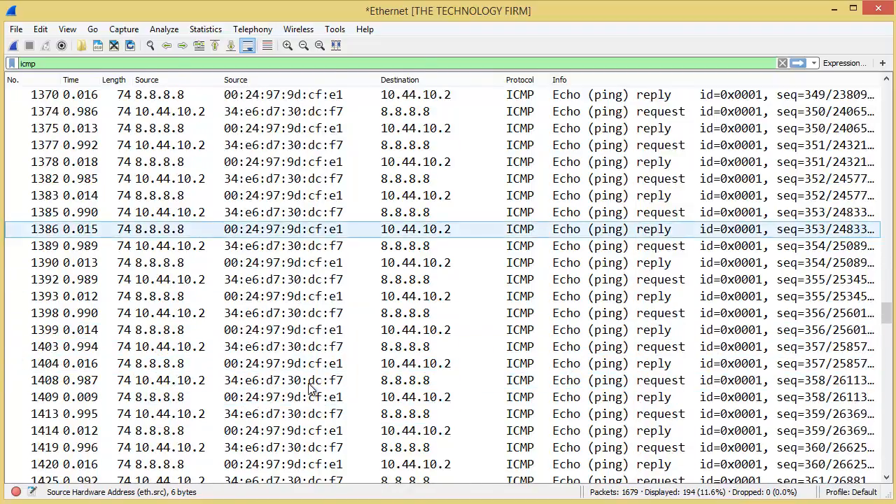
{"action": "left_click", "coordinate": [308, 381]}
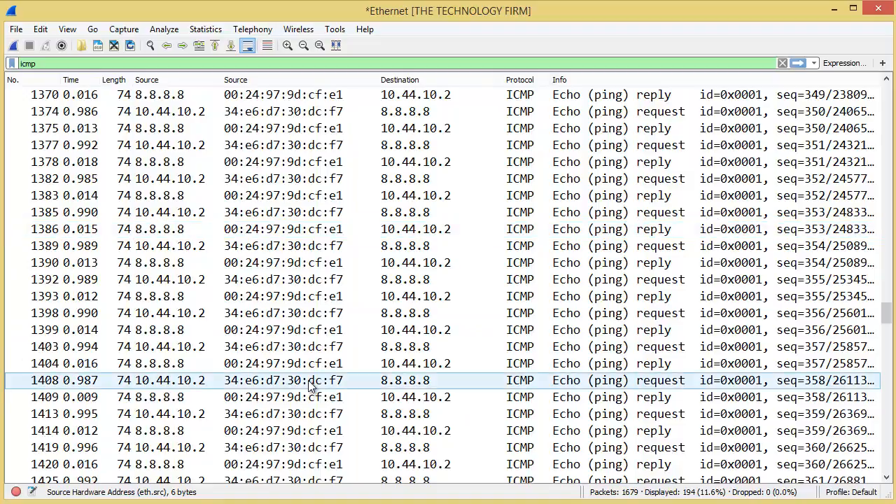
{"action": "scroll", "scroll_direction": "down", "scroll_amount": 3}
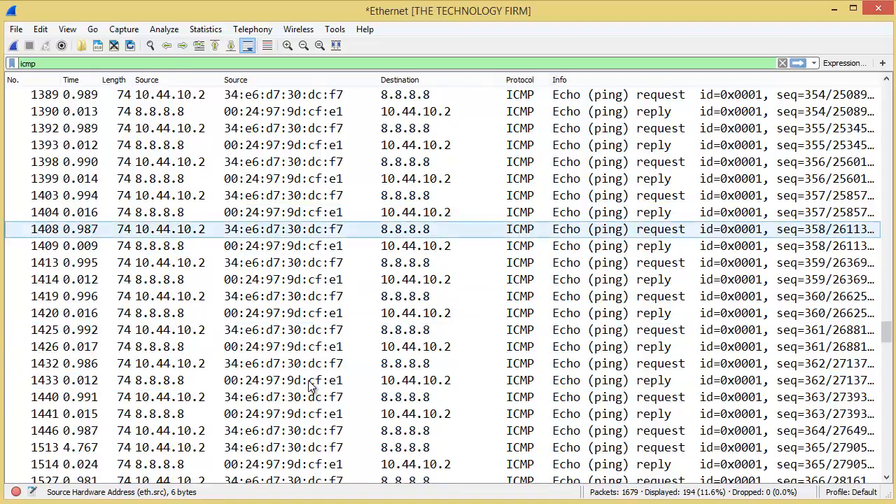
{"action": "scroll", "scroll_direction": "down", "scroll_amount": 3}
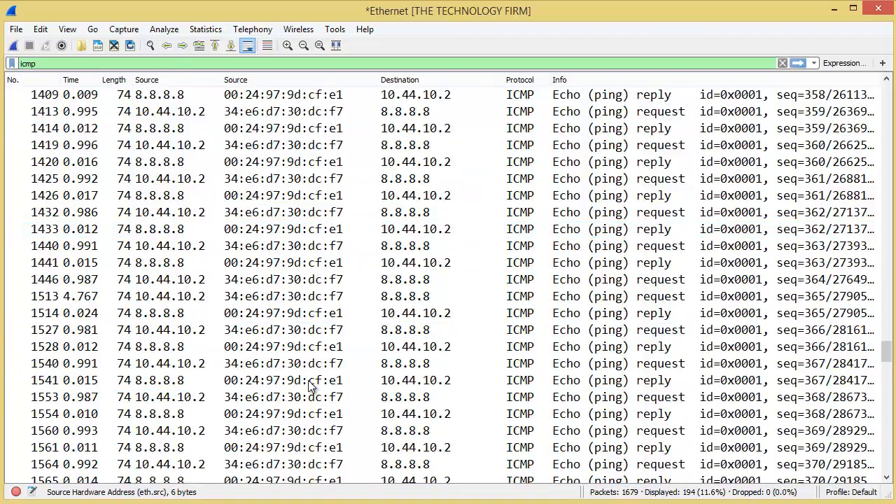
{"action": "scroll", "scroll_direction": "down", "scroll_amount": 3}
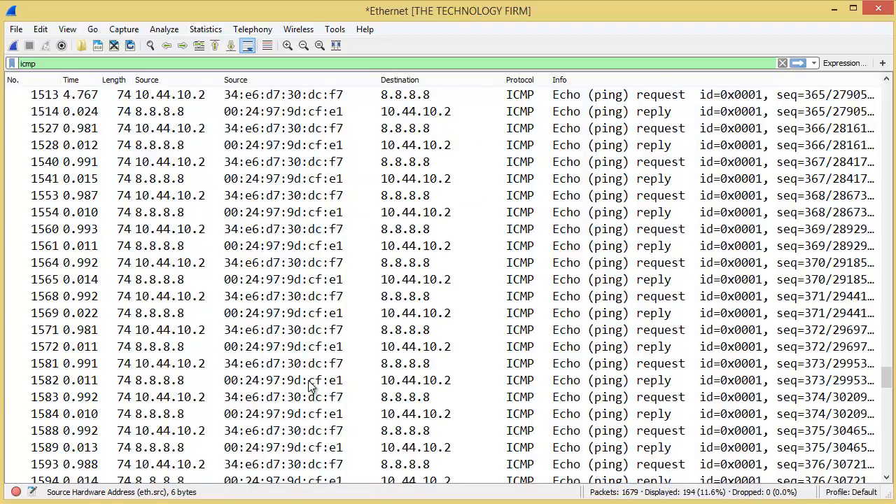
{"action": "scroll", "scroll_direction": "down", "scroll_amount": 3}
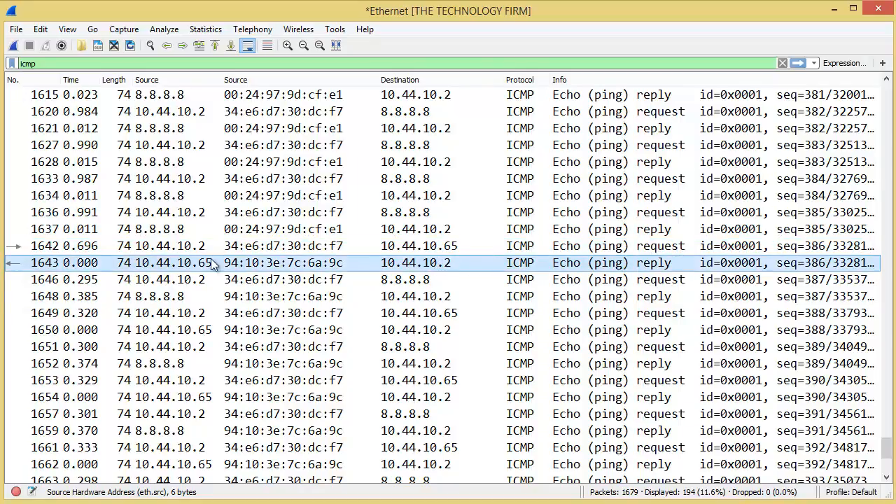
{"action": "mouse_move", "coordinate": [237, 268]}
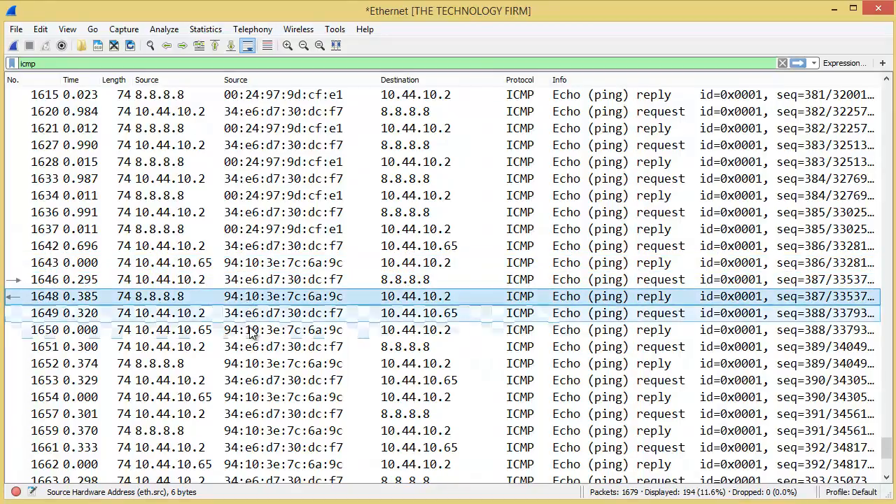
{"action": "left_click", "coordinate": [280, 398]}
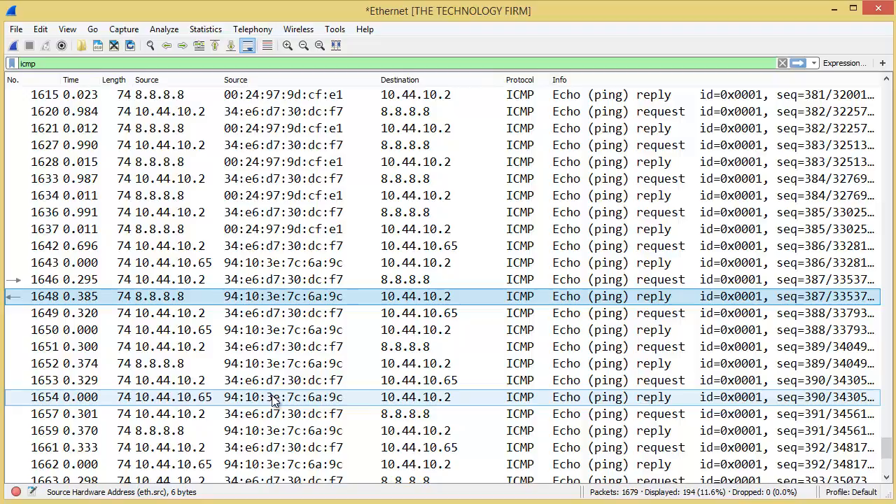
{"action": "left_click", "coordinate": [406, 347]}
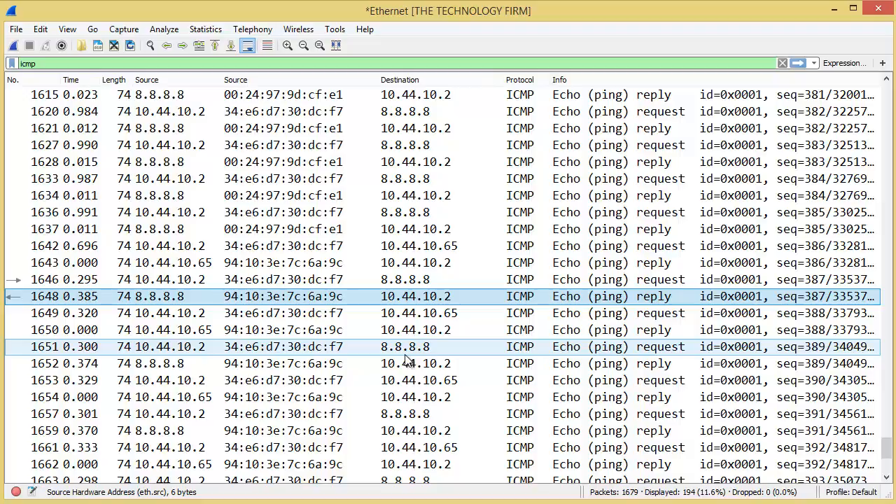
{"action": "left_click", "coordinate": [420, 347]}
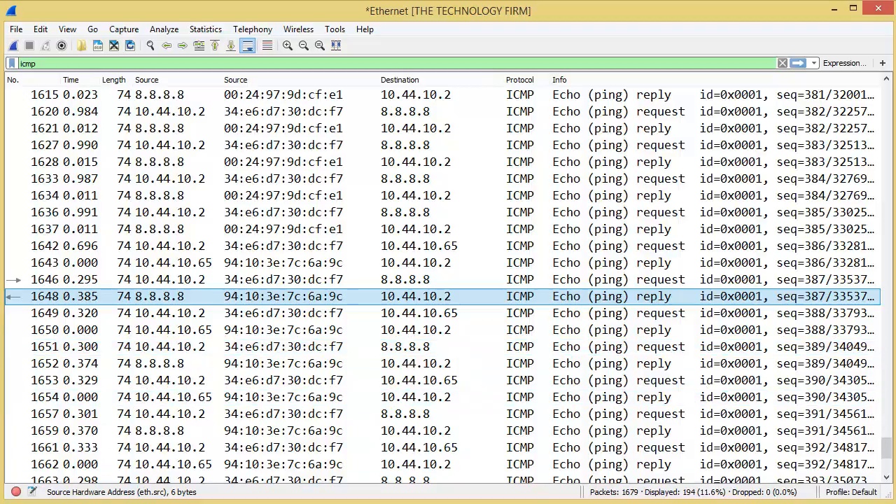